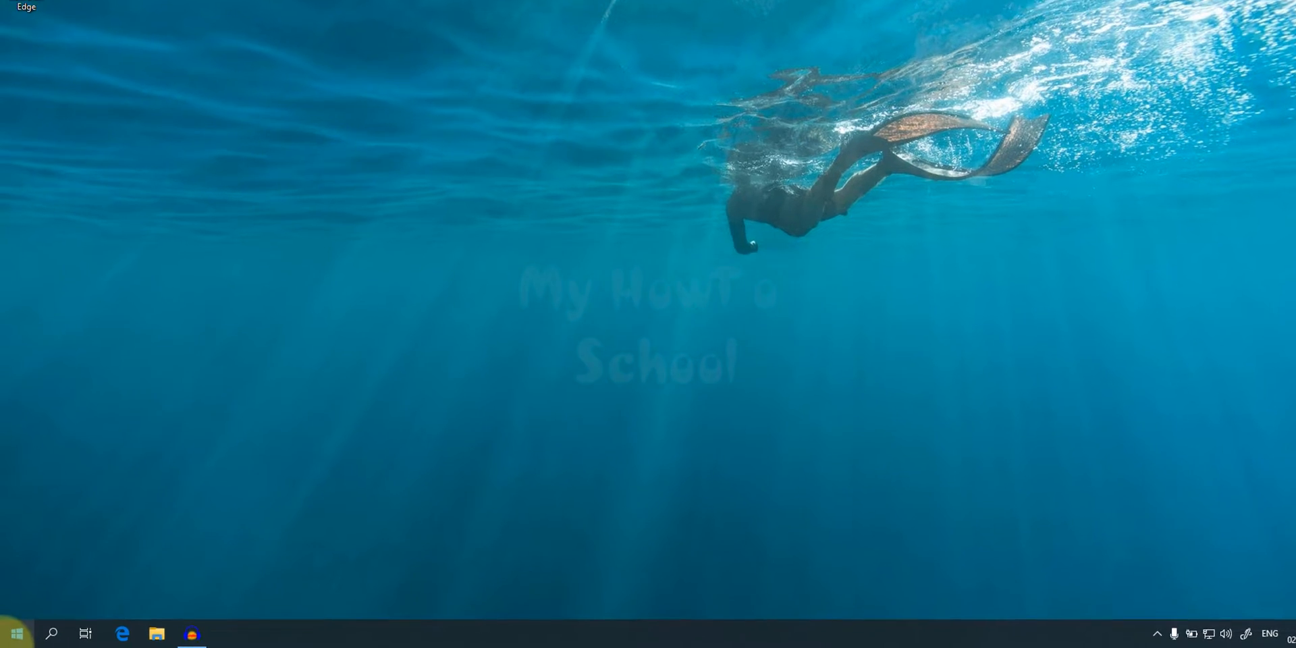
# Search the Start menu for 'edge' so Microsoft Edge shows as the best match.
pyautogui.click(16, 629)
pyautogui.write('edge')
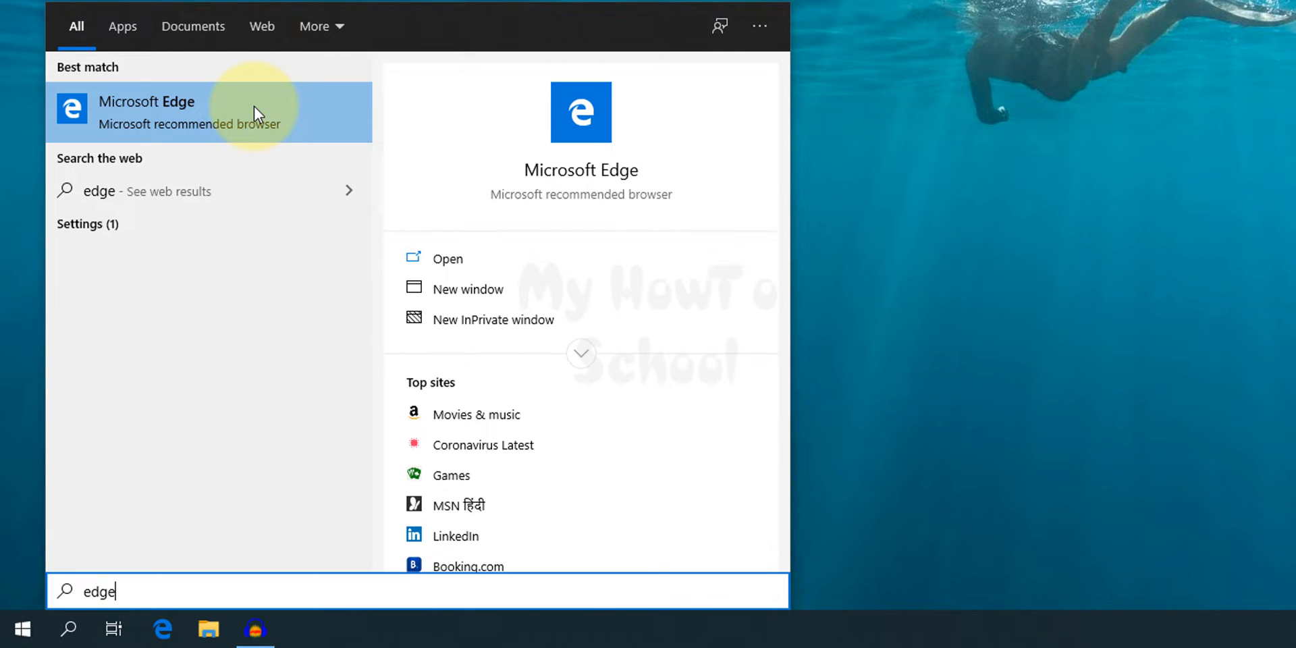
# Launch the built-in Edge browser and run a Google search for 'edge'.
pyautogui.click(148, 101)
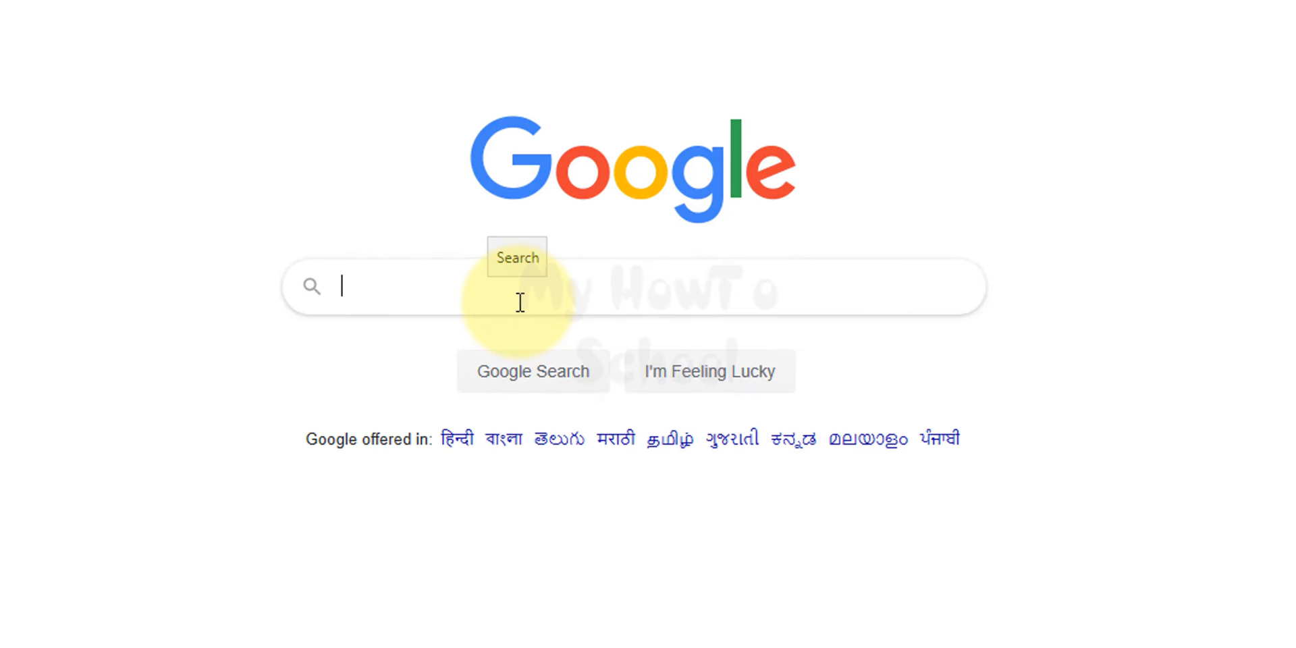
pyautogui.write('edge')
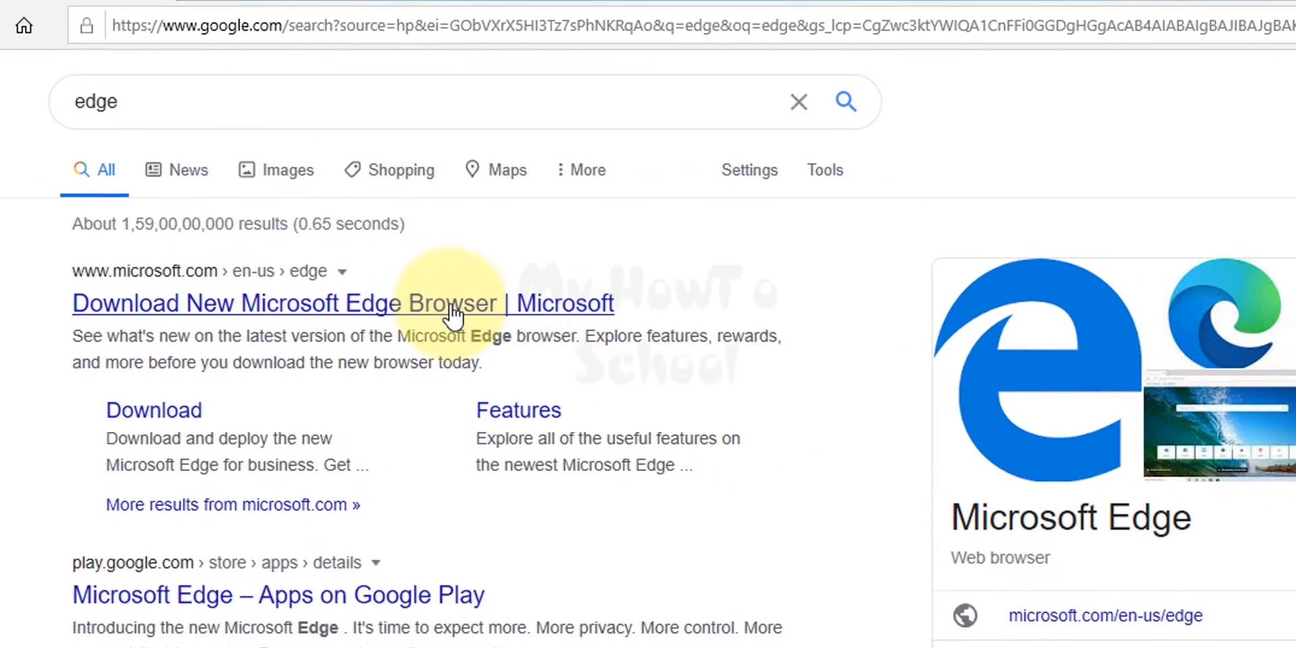
# Reach Microsoft's new Edge download page and list downloads for other operating systems.
pyautogui.click(288, 304)
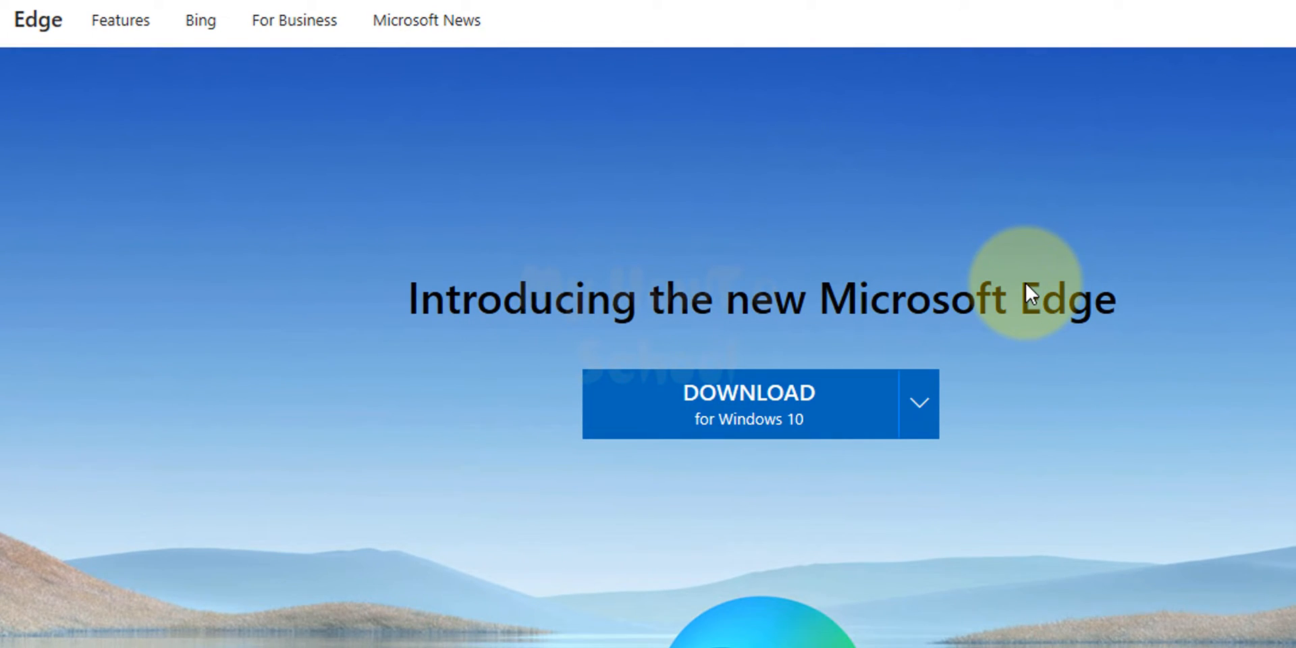
pyautogui.moveTo(1006, 369)
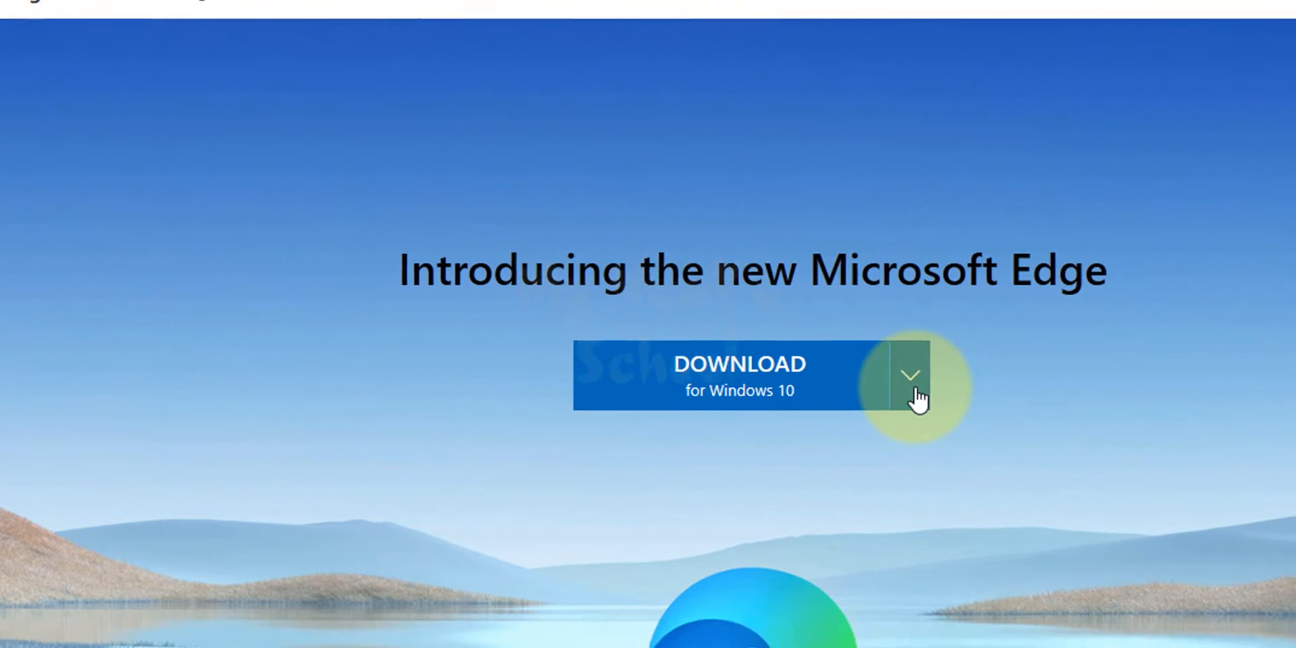
pyautogui.click(909, 374)
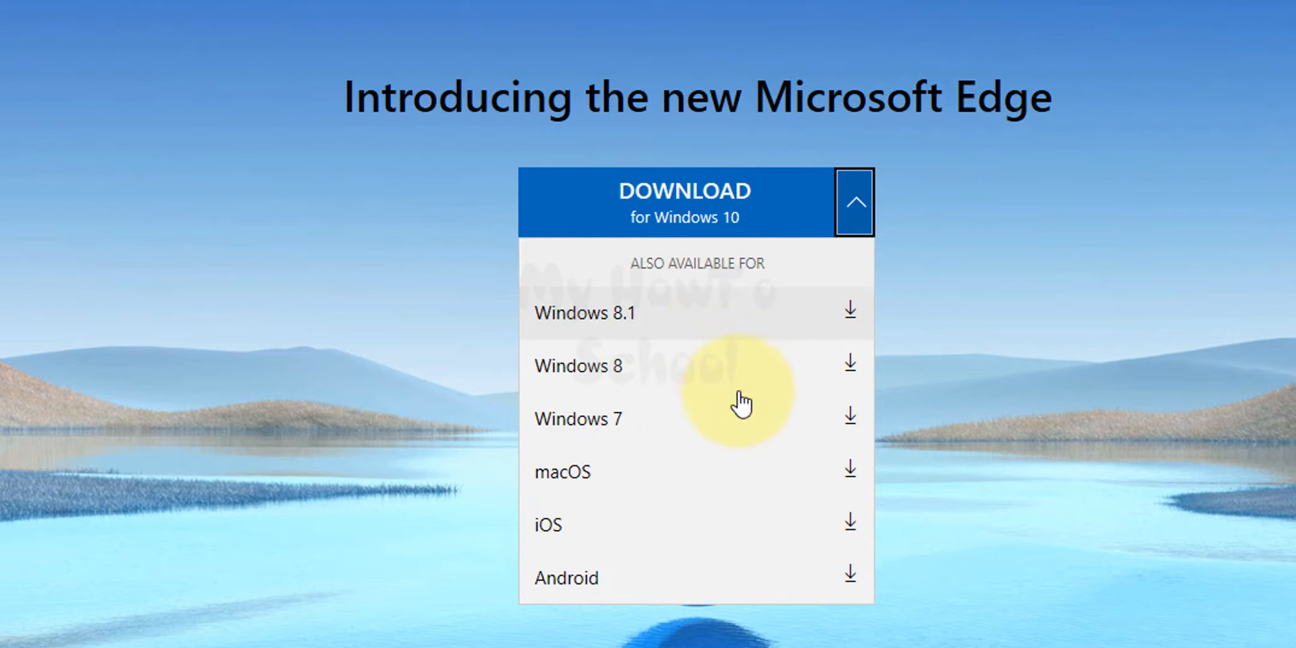
pyautogui.moveTo(696, 413)
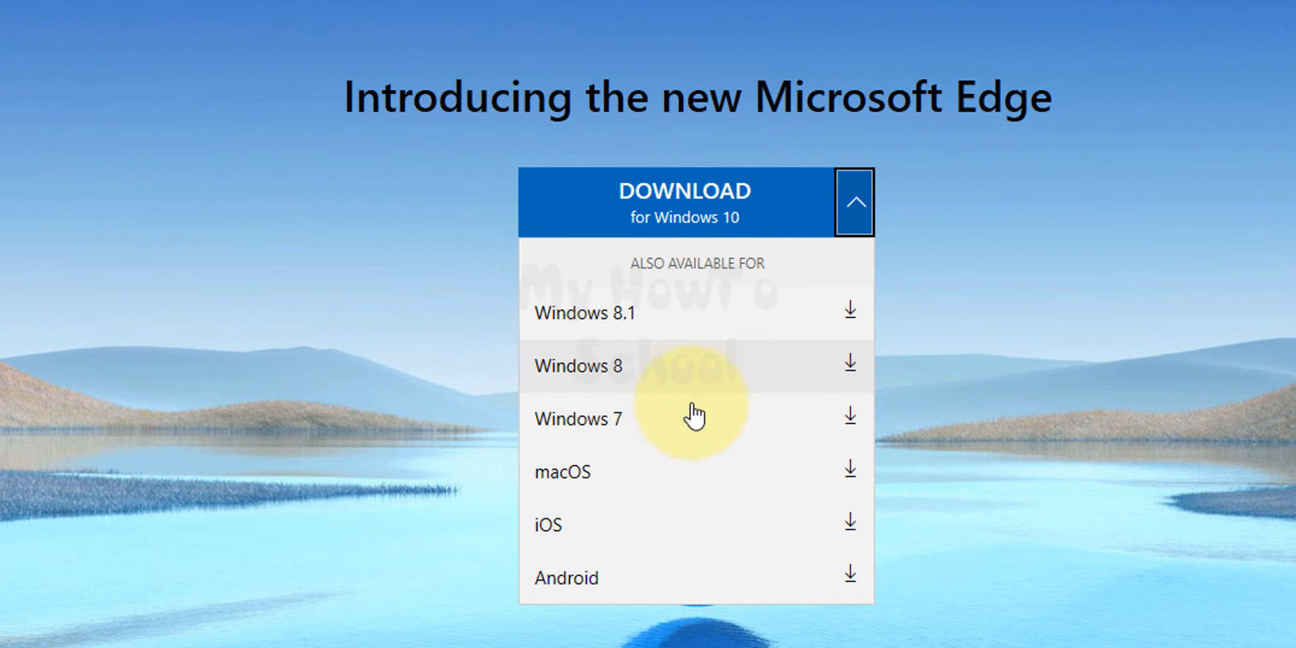
pyautogui.moveTo(748, 533)
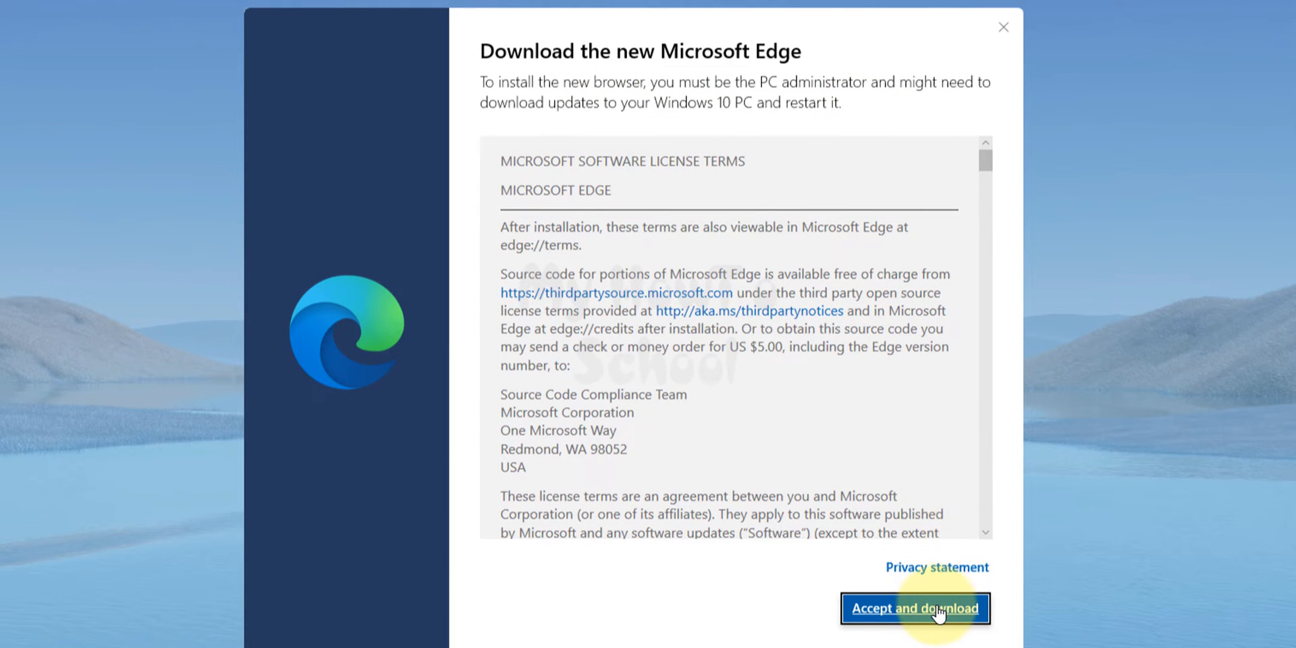
# Accept the license, save MicrosoftEdgeSetup.exe and dismiss the thank-you message.
pyautogui.click(914, 609)
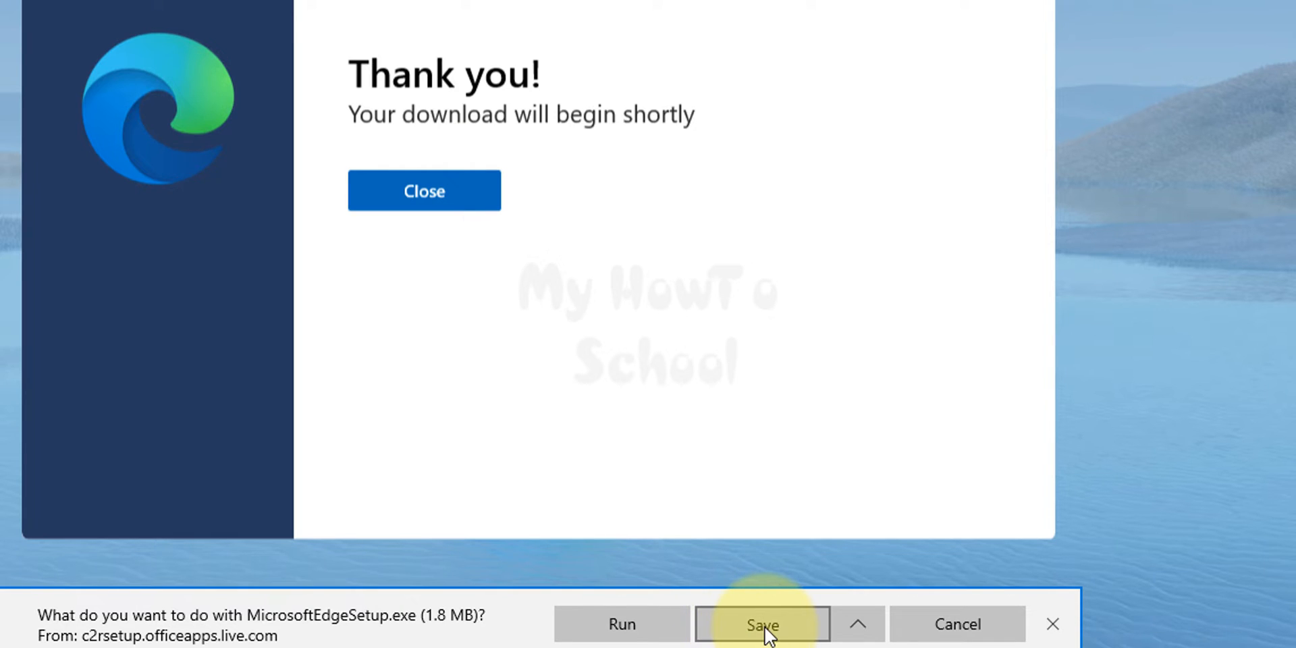
pyautogui.click(762, 624)
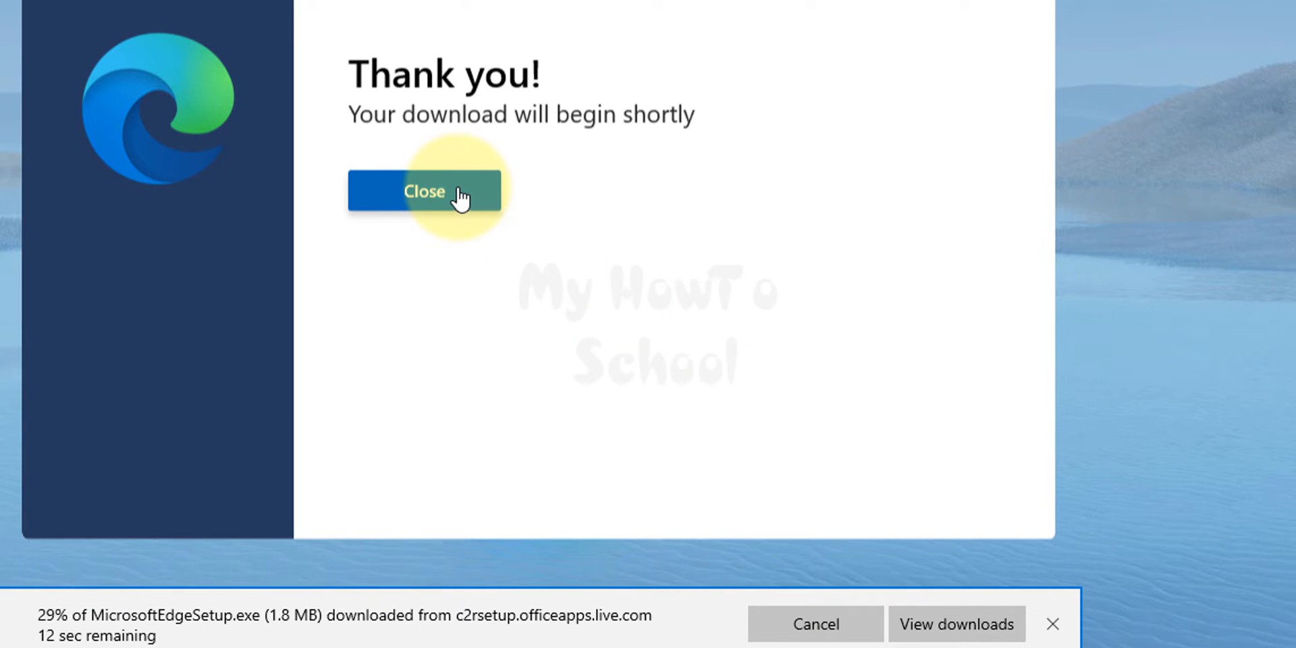
pyautogui.click(424, 190)
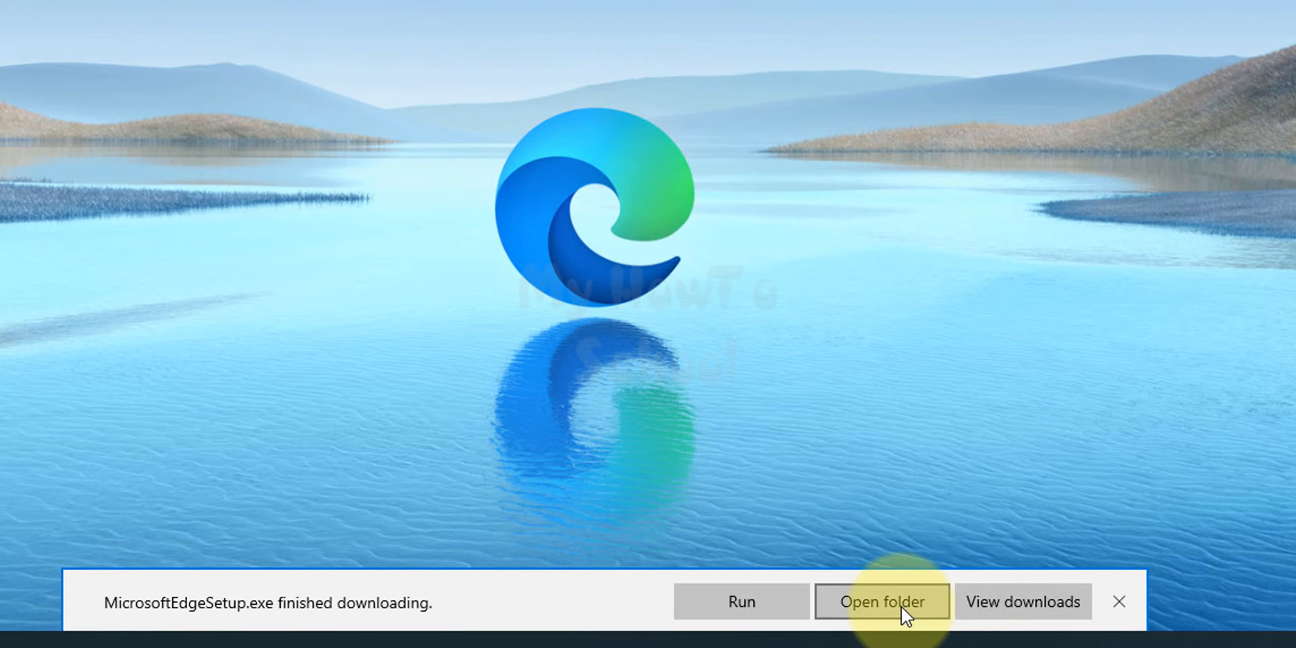
# Run the downloaded MicrosoftEdgeSetup installer from the Downloads folder.
pyautogui.click(881, 601)
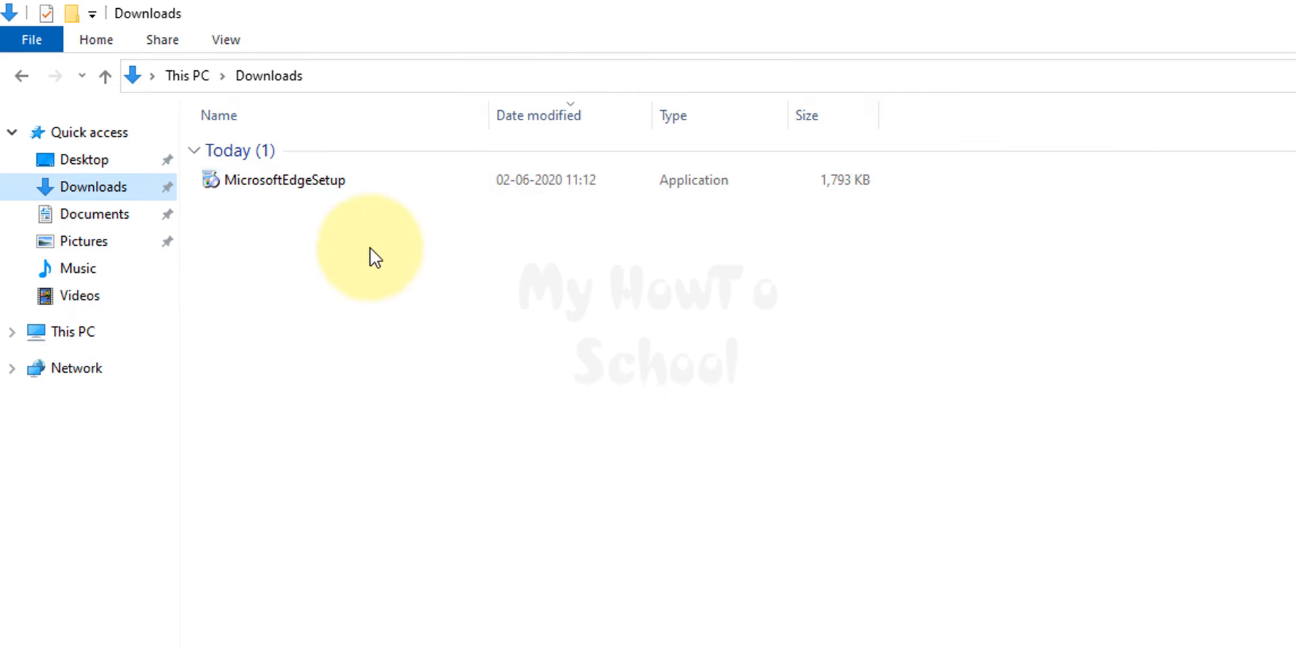
pyautogui.click(285, 179)
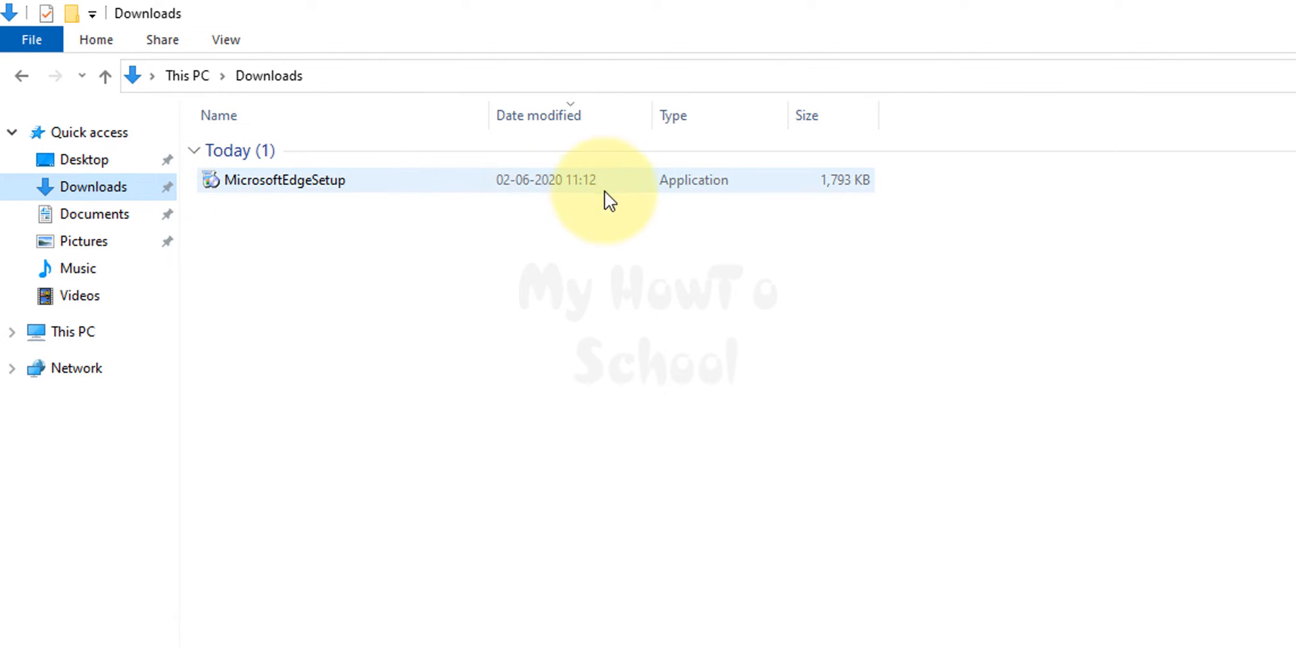
pyautogui.click(285, 180)
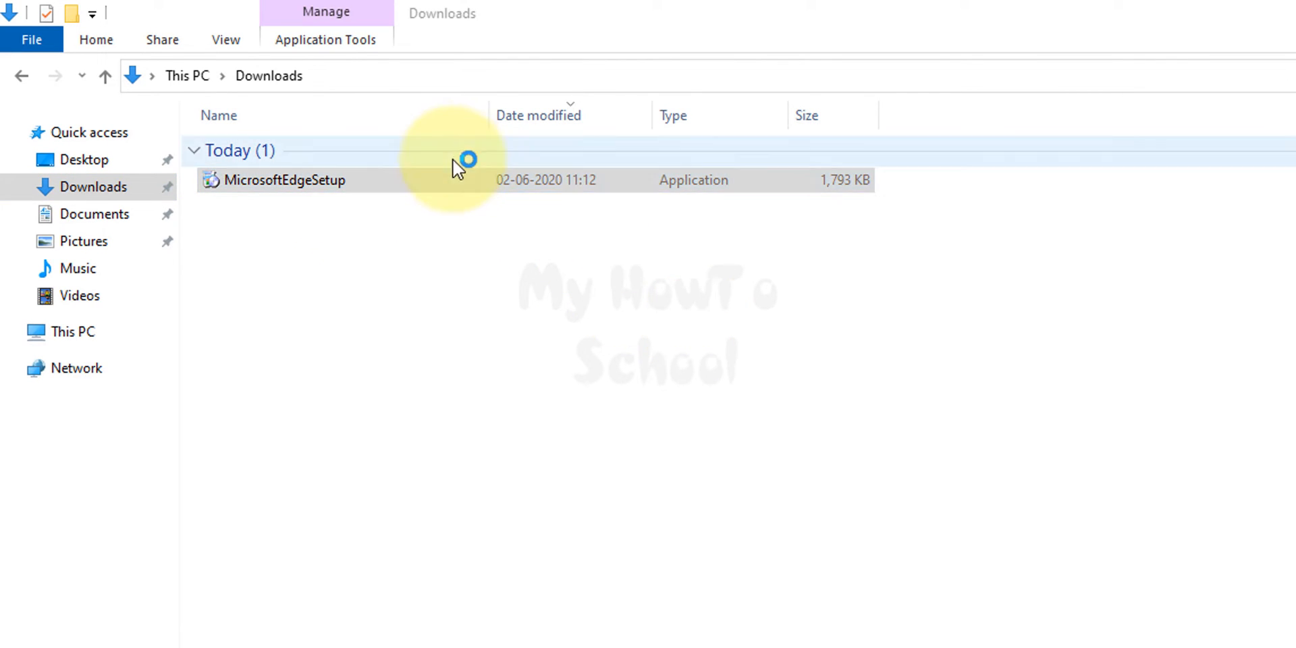
pyautogui.moveTo(1238, 187)
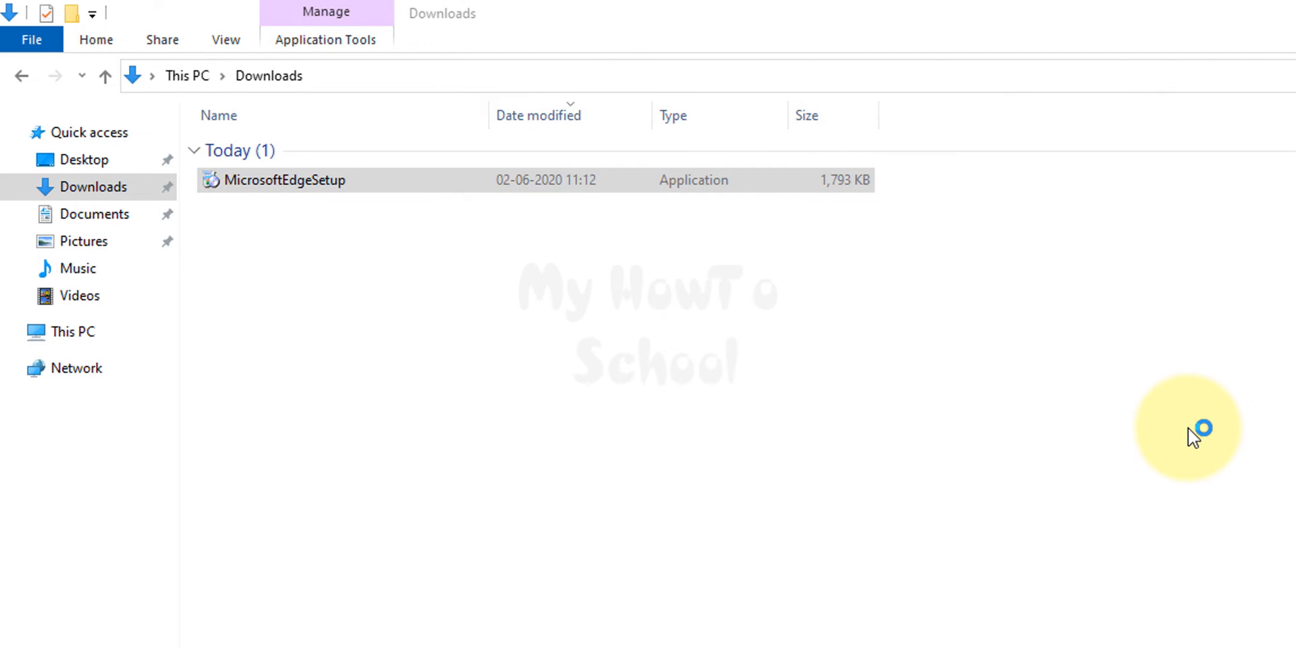
pyautogui.doubleClick(284, 179)
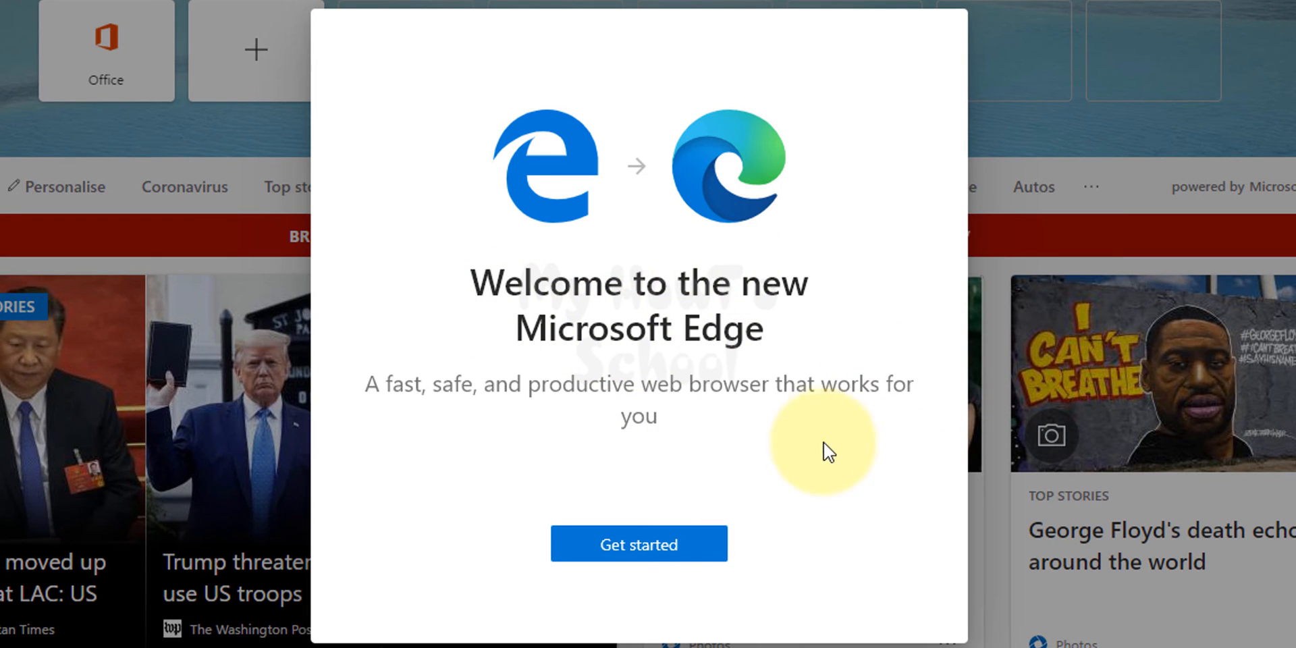
pyautogui.moveTo(495, 191)
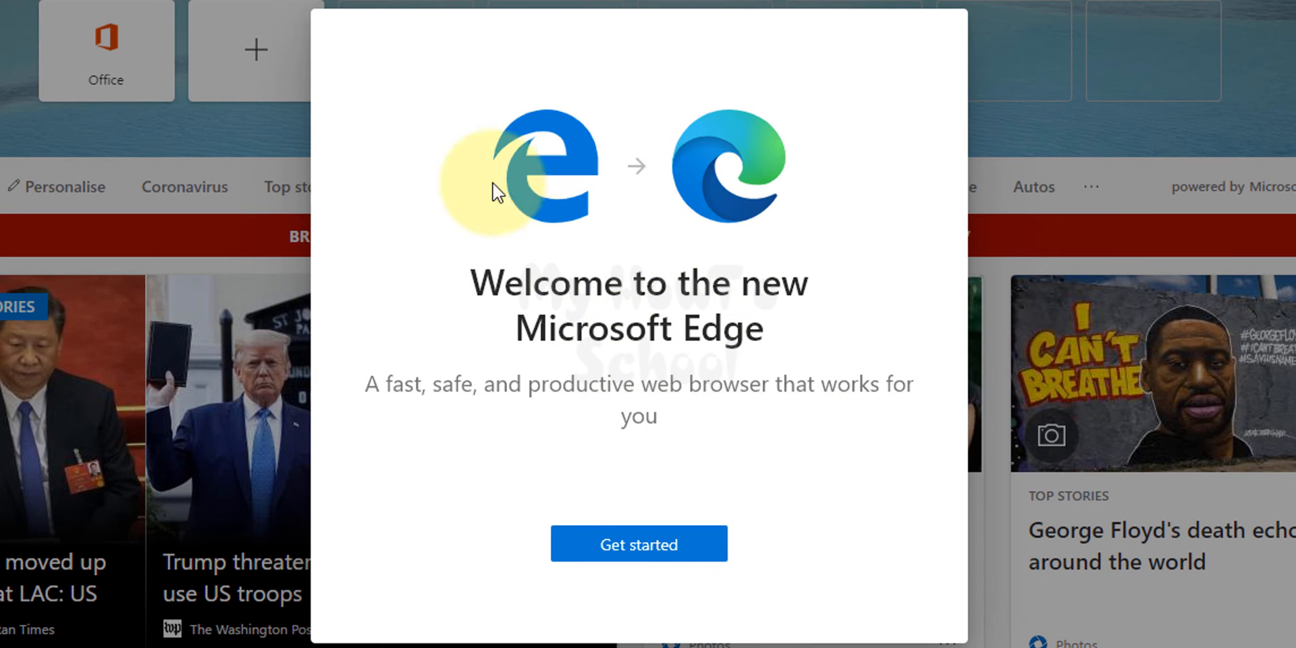
# Dismiss the 'Welcome to the new Microsoft Edge' window, returning to the desktop.
pyautogui.click(638, 543)
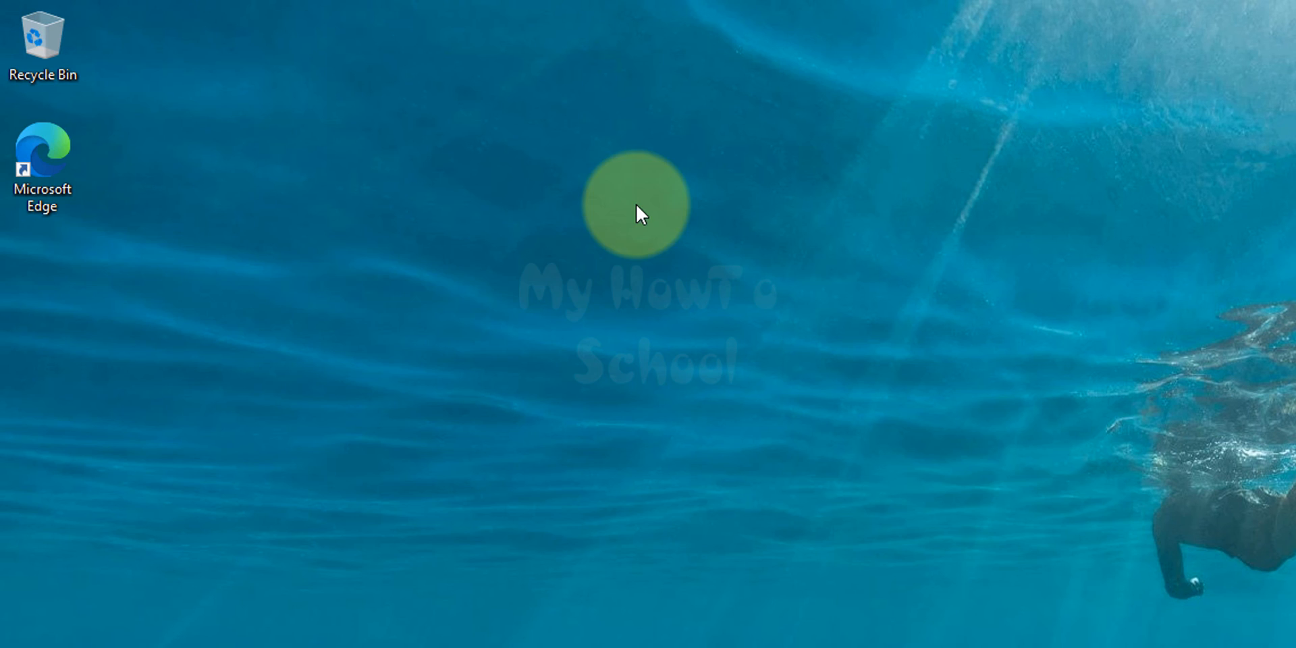
pyautogui.moveTo(93, 164)
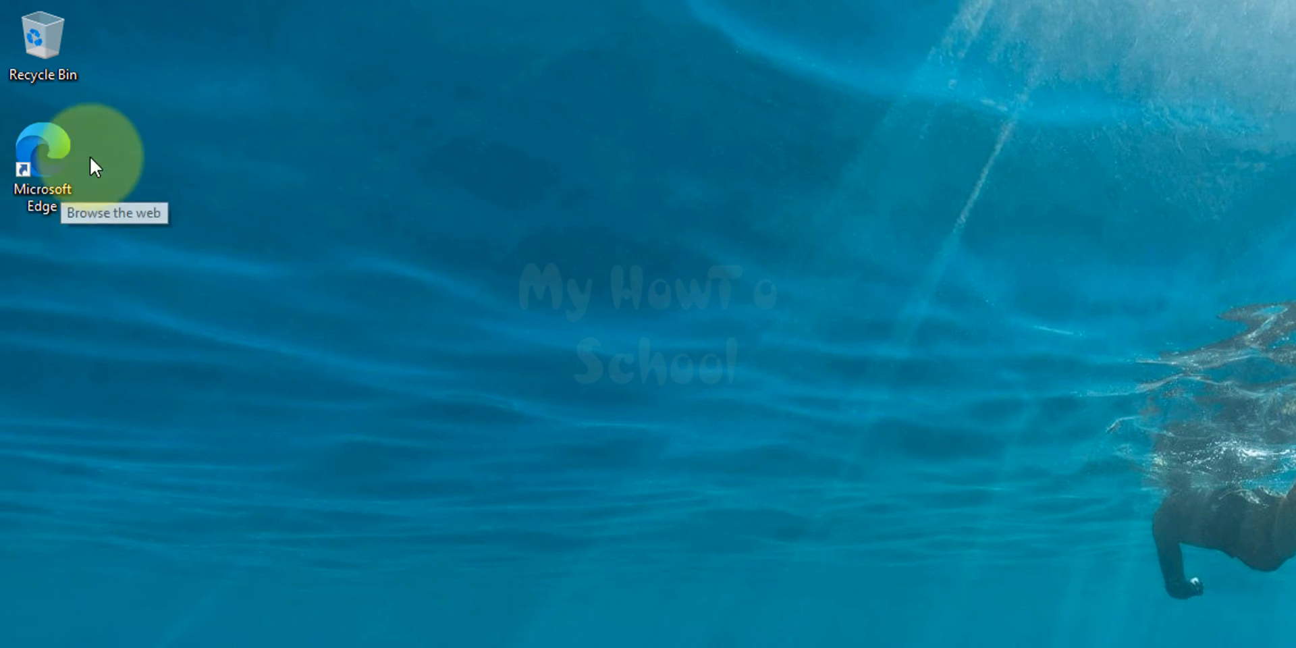
# Launch the new Microsoft Edge from its desktop shortcut to a blank new tab.
pyautogui.doubleClick(43, 145)
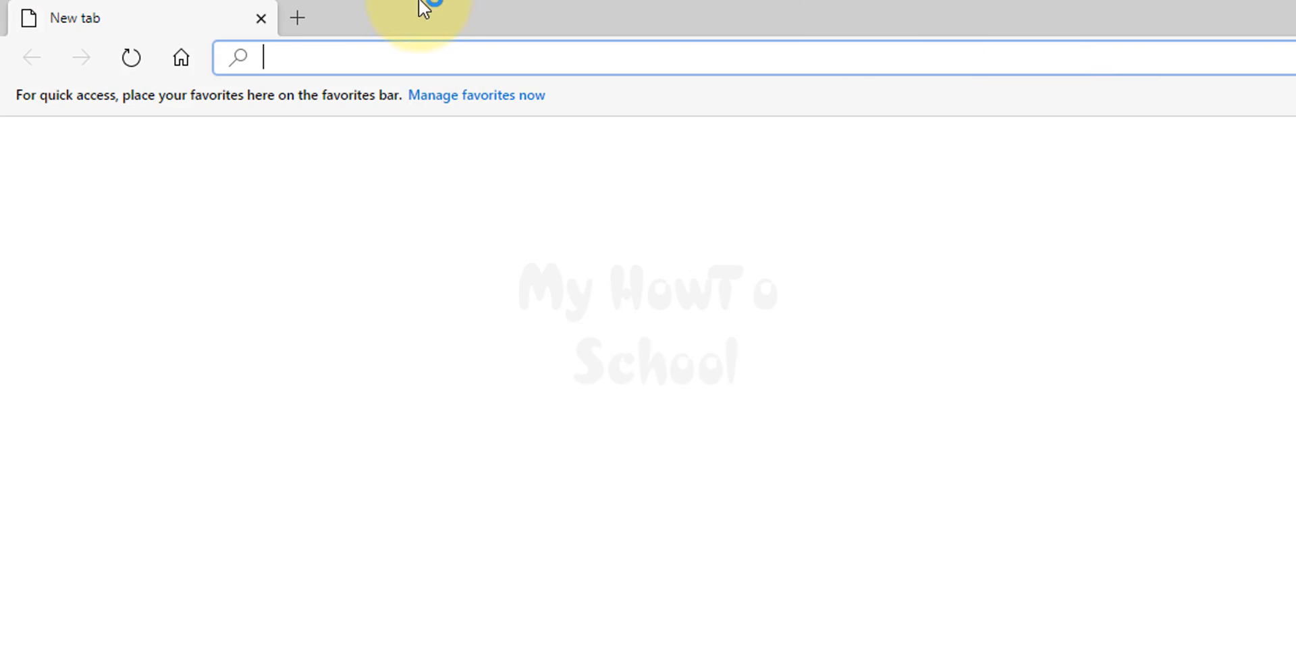